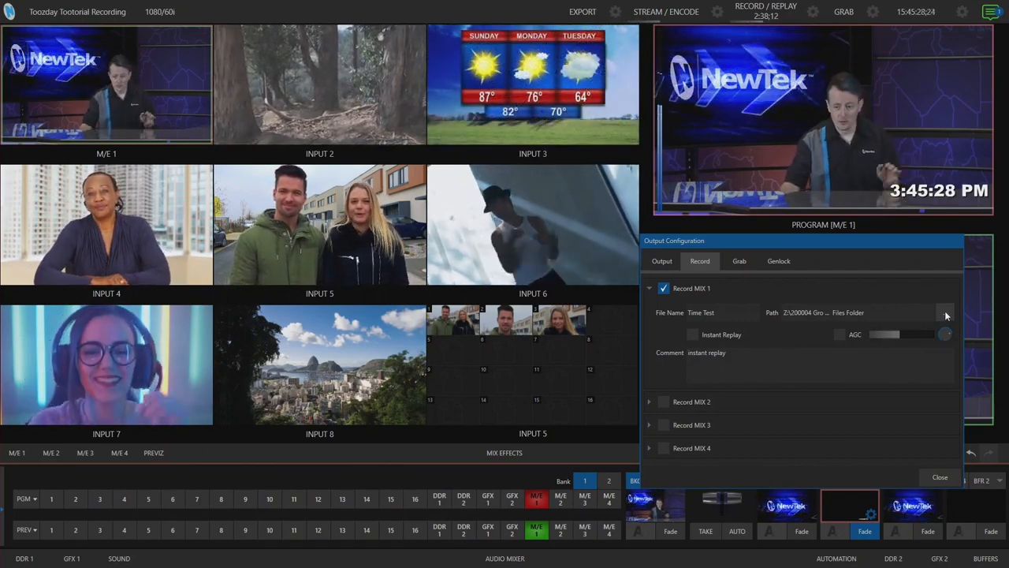
Point Record MIX 1 to a new 'Growing Files' folder on the production share
click(946, 313)
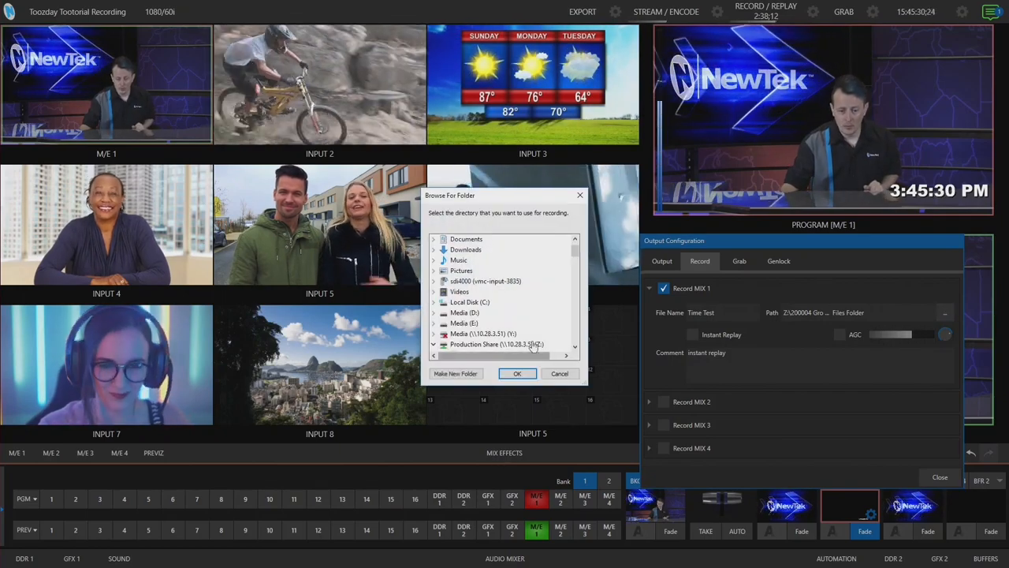
click(434, 290)
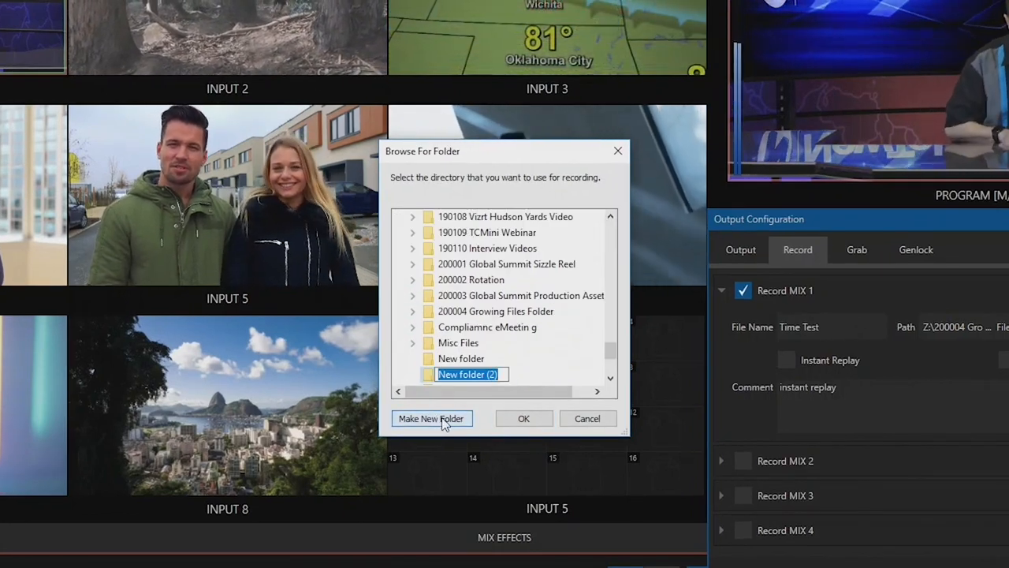
text(Growingg)
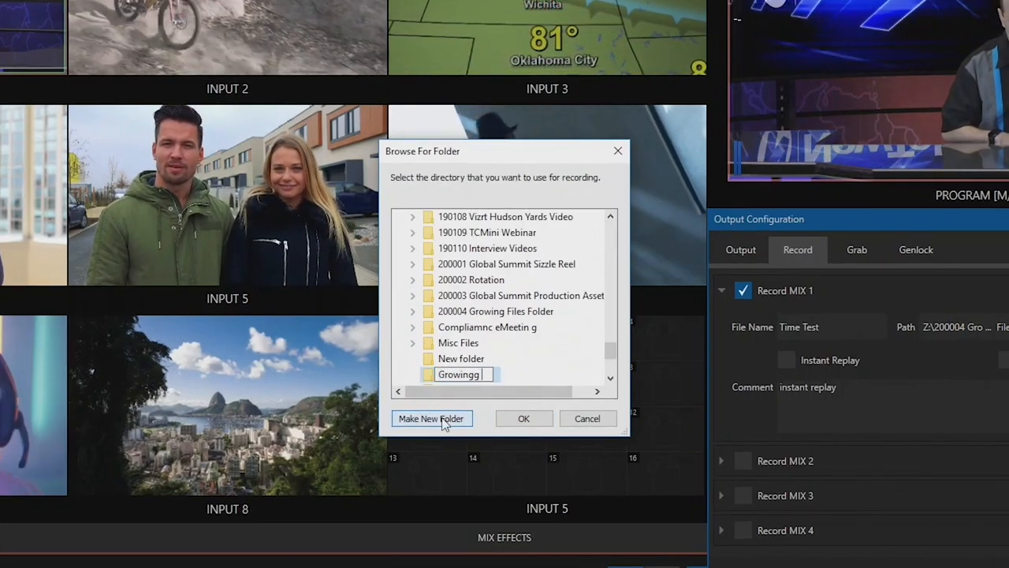
text(Growing Files)
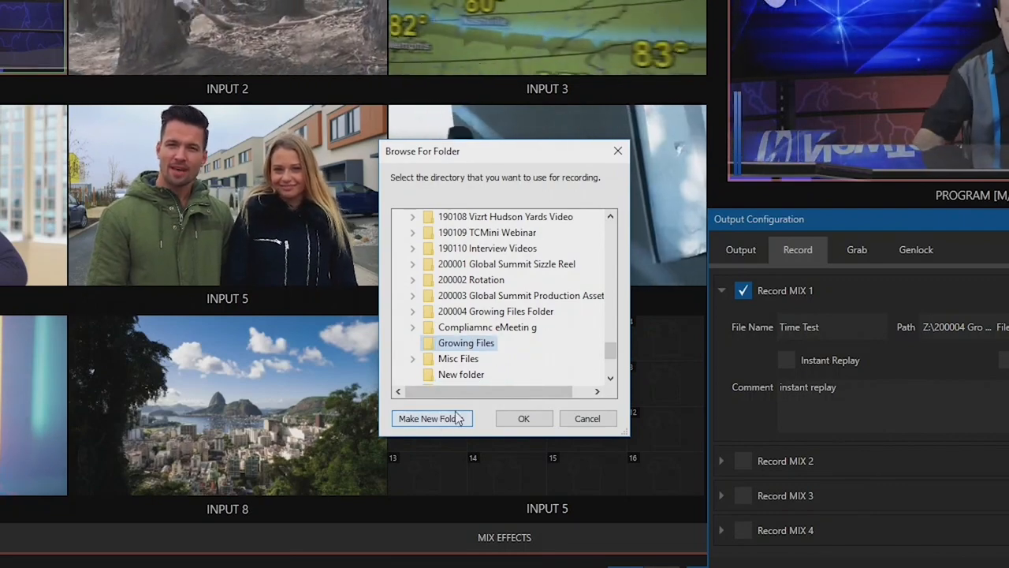
click(523, 418)
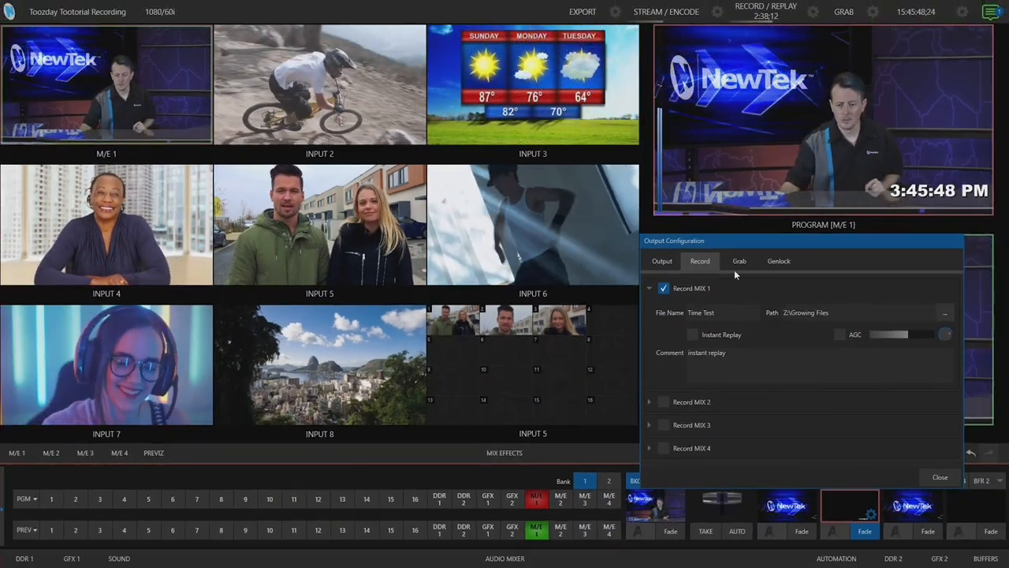
Close Output Configuration and start recording before moving to the Premiere Pro project
click(940, 476)
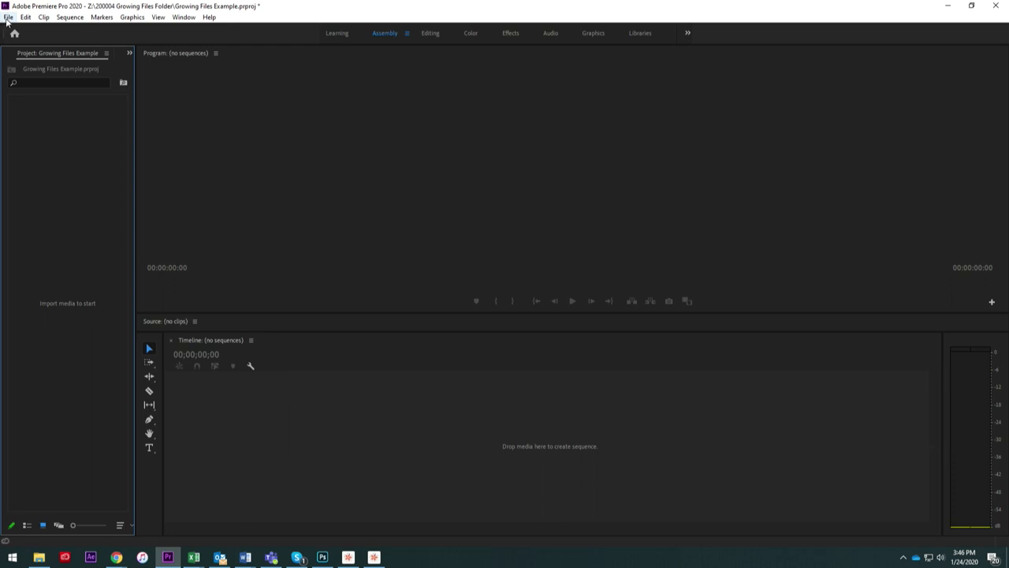
Import the TimeText recording from the Growing Files folder via File > Import
click(8, 16)
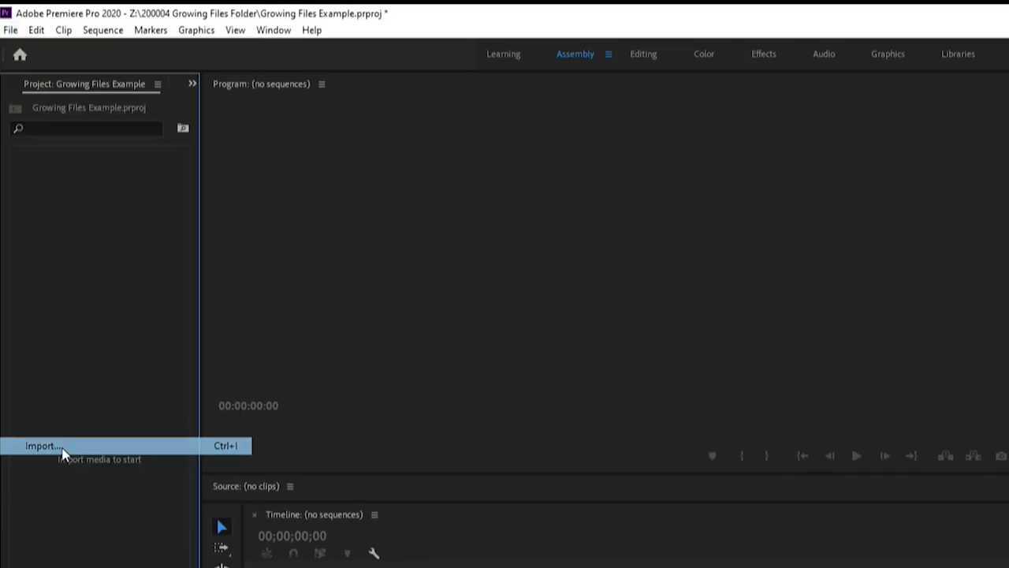
click(41, 445)
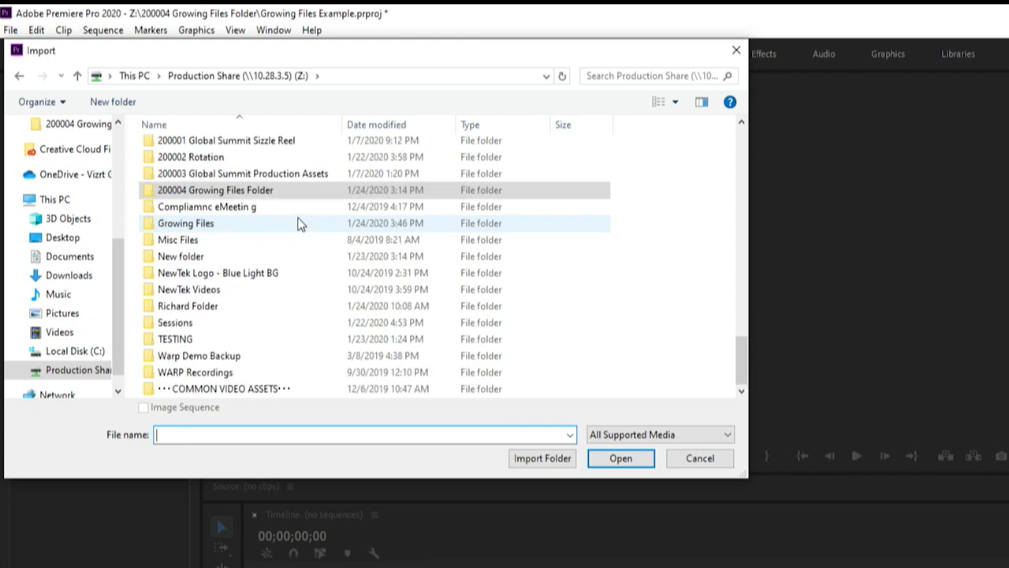
double_click(186, 223)
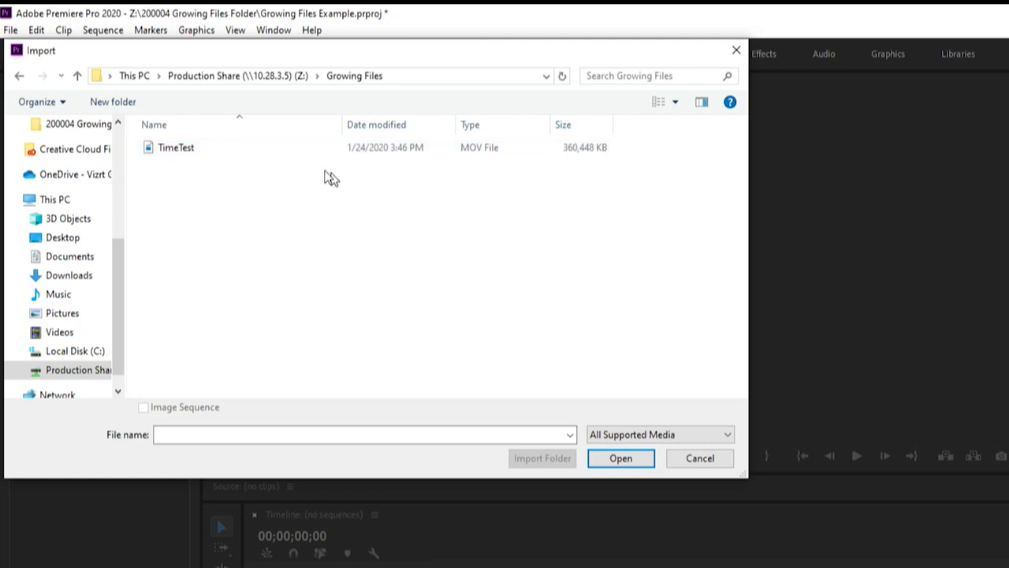
click(177, 149)
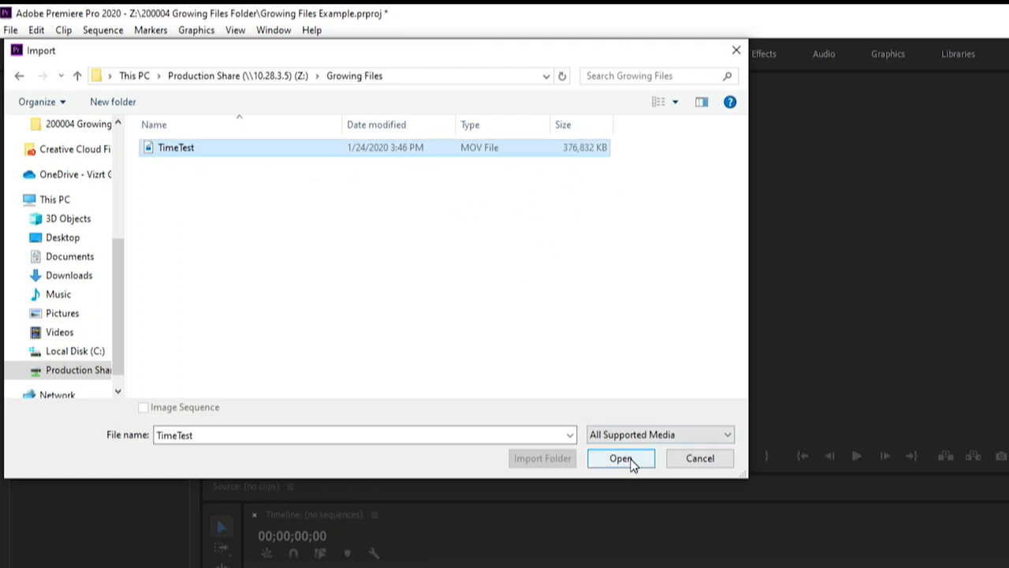
click(621, 458)
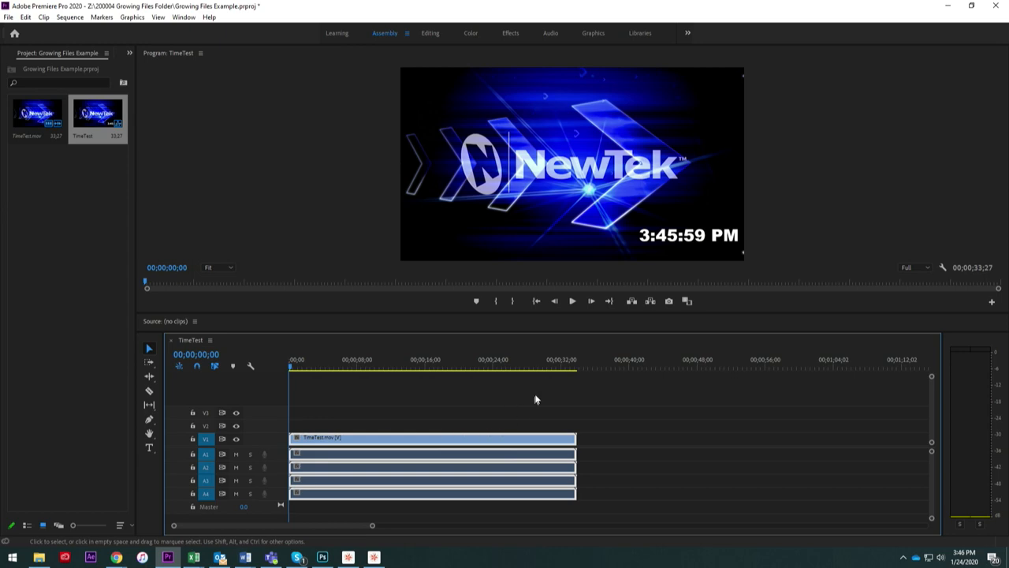
Mute audio tracks A1 and A2 of the TimeText sequence so waveforms draw
click(574, 369)
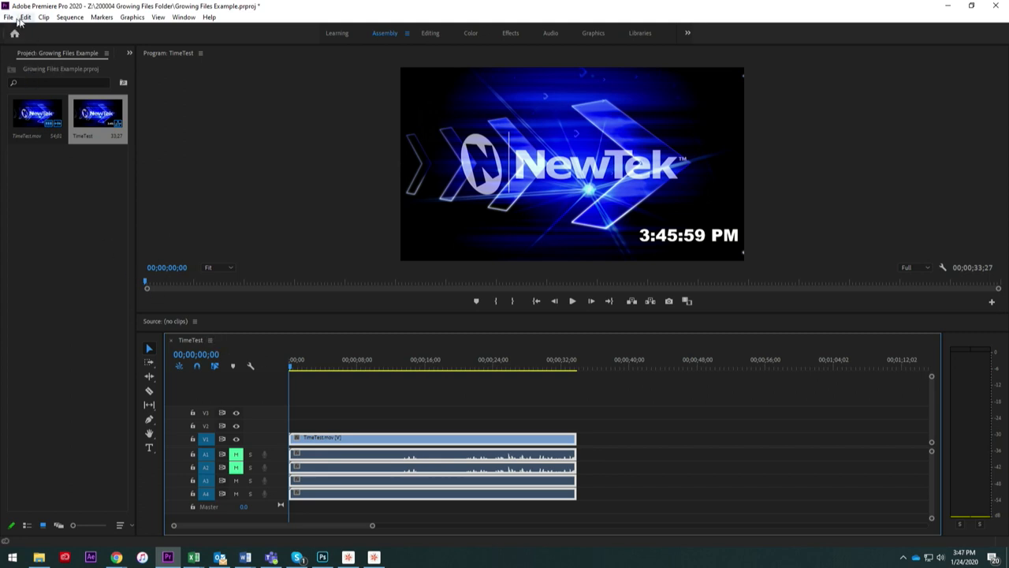
Enable automatic refresh of growing files with auto-resume playback in Media preferences
click(26, 17)
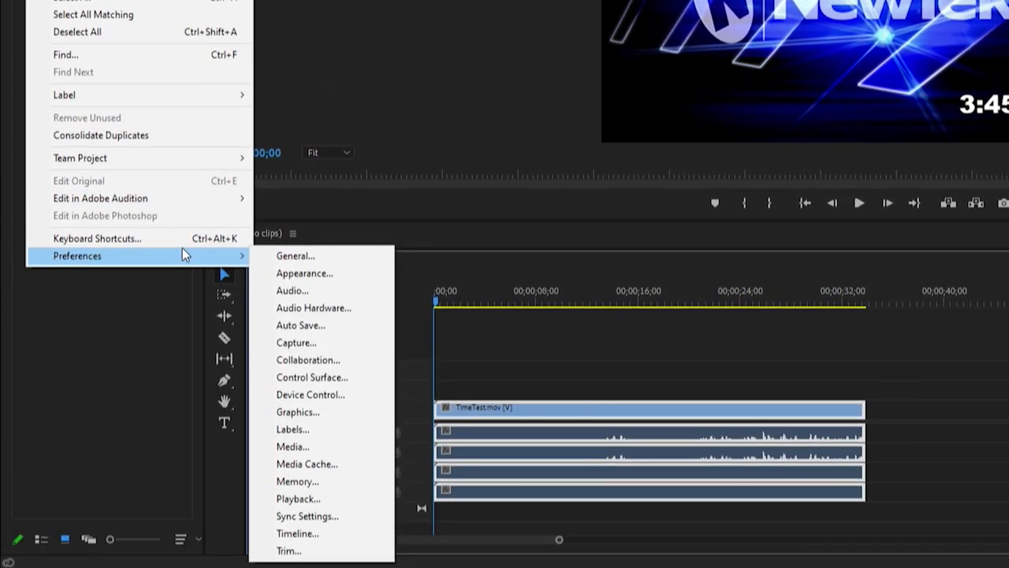
mouse_move(298, 481)
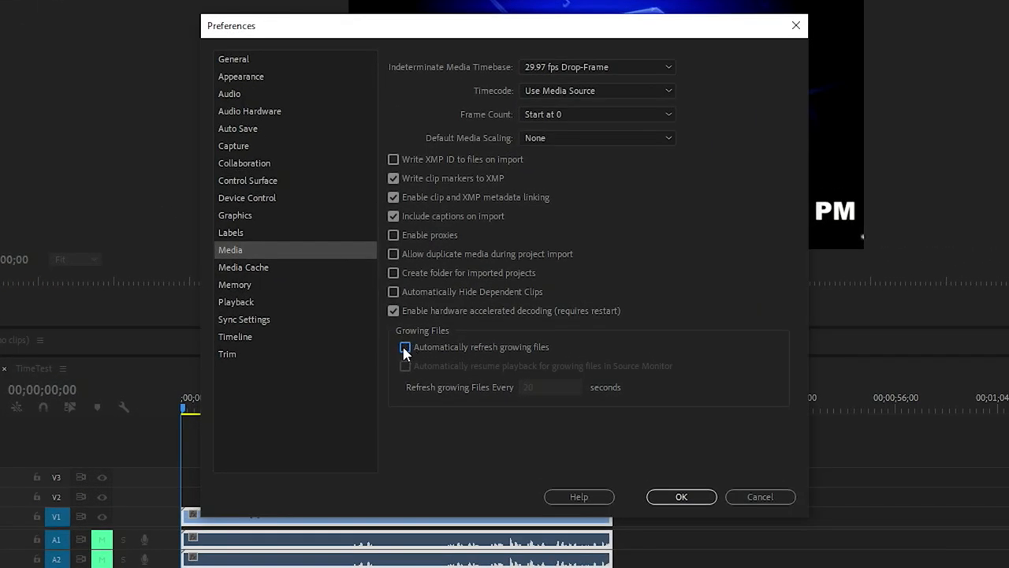
click(404, 347)
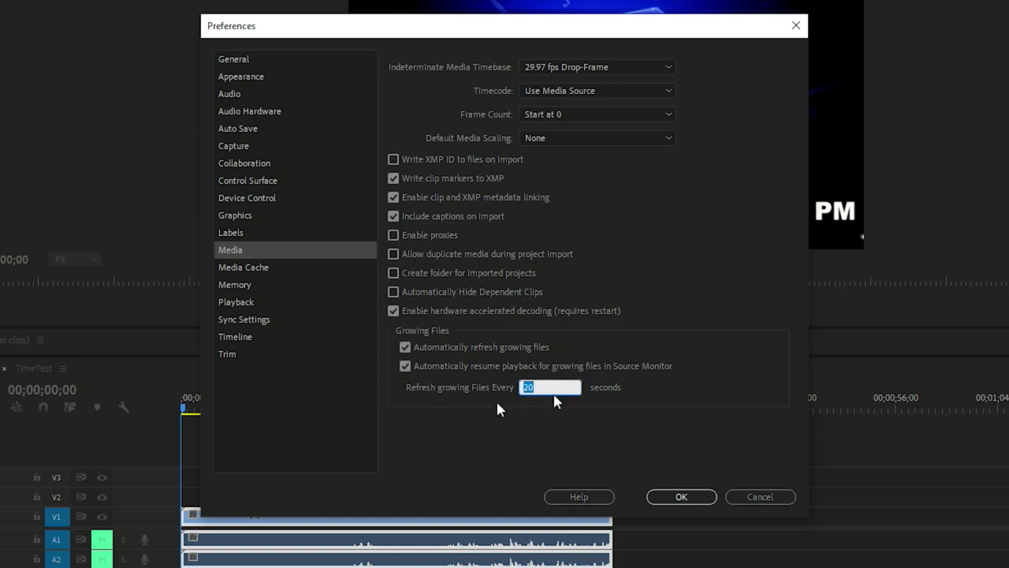
mouse_move(678, 486)
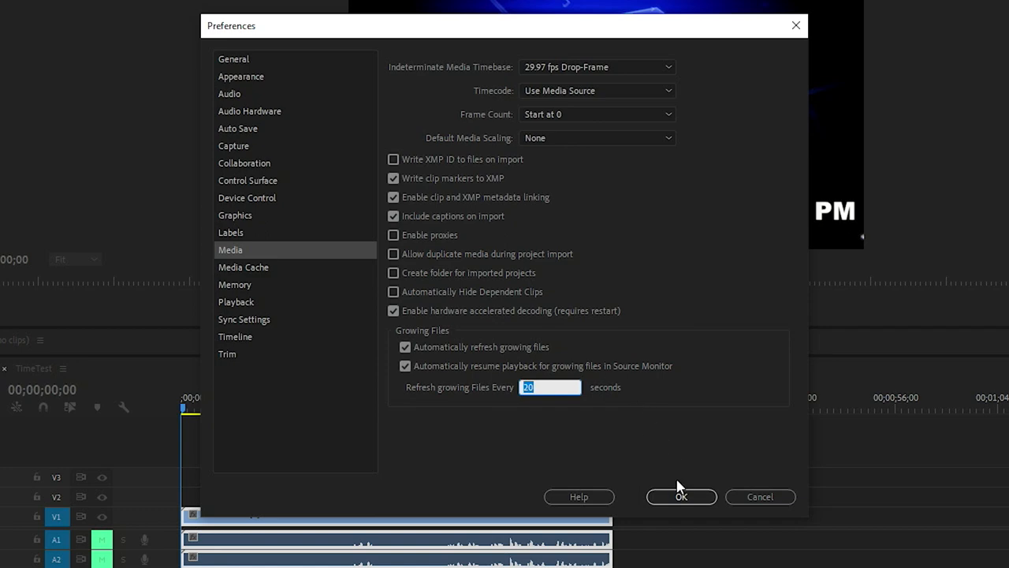
click(682, 495)
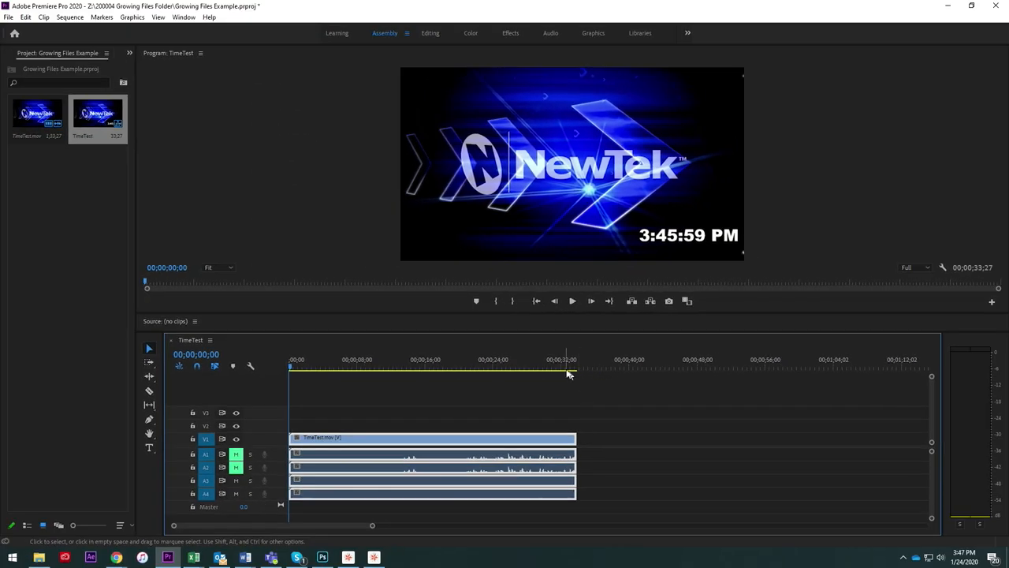
Drag the TimeText clip's out point right so the sequence runs about a minute
click(567, 366)
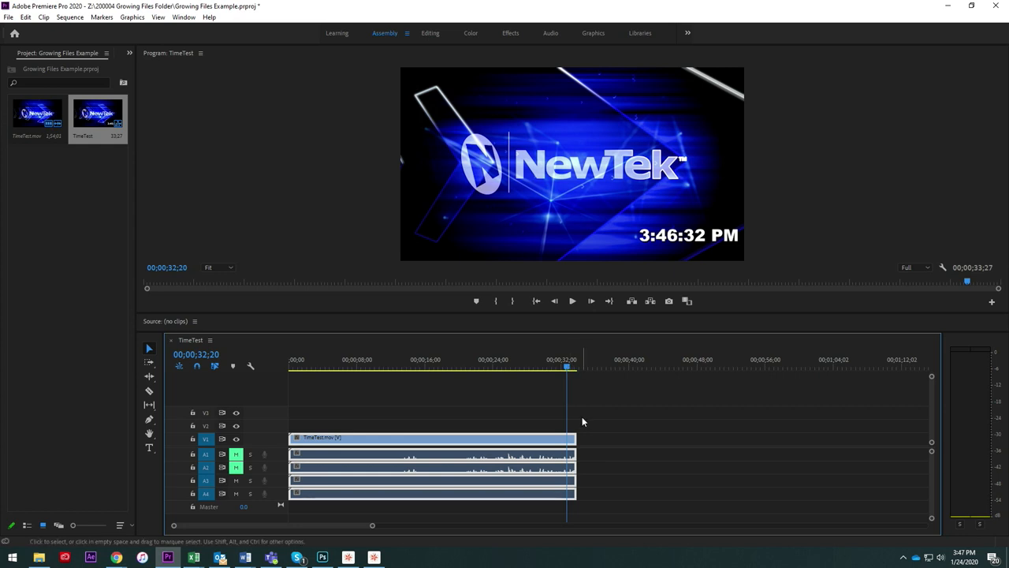
mouse_move(583, 439)
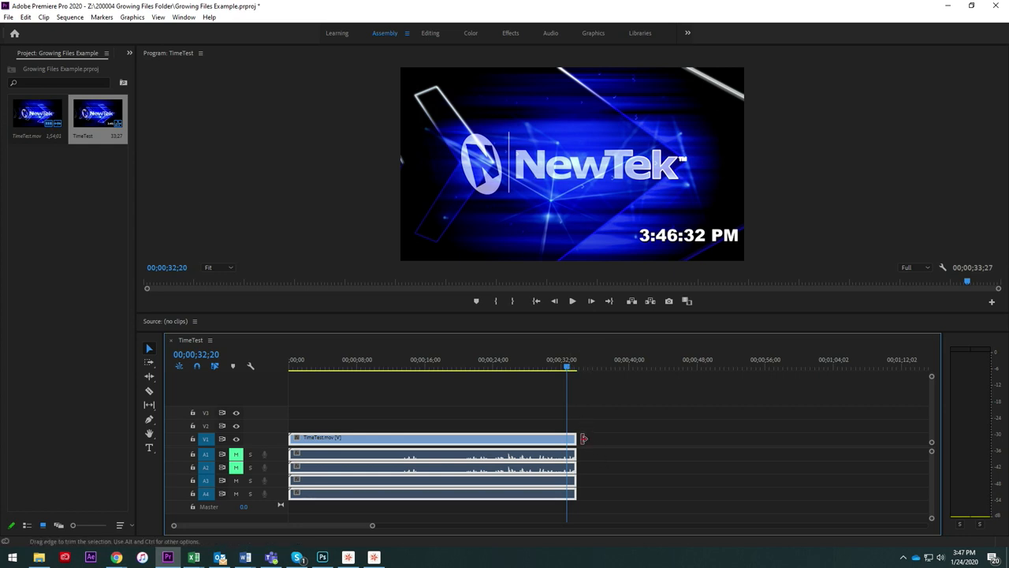
drag(583, 439, 882, 439)
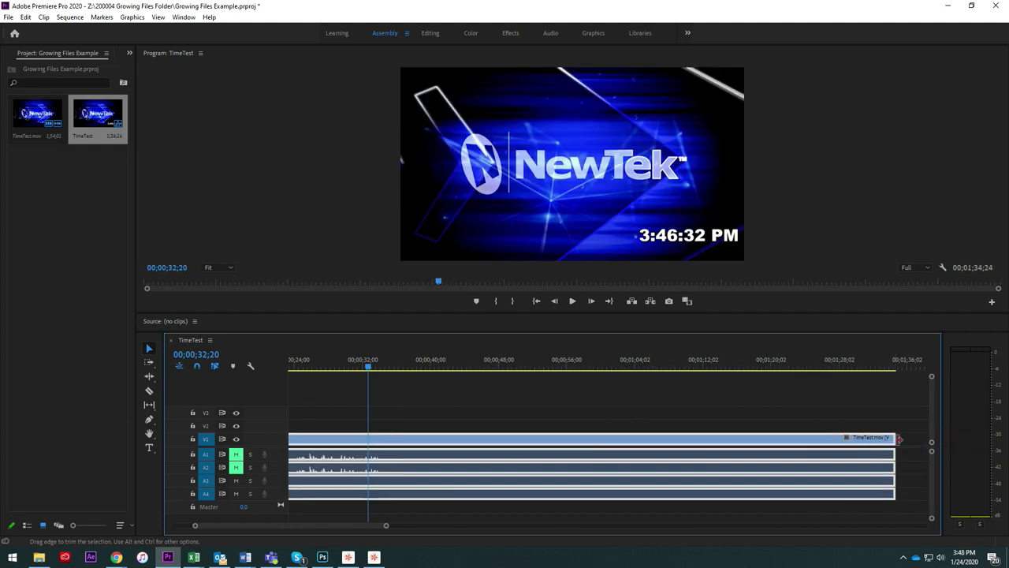
drag(896, 438, 839, 438)
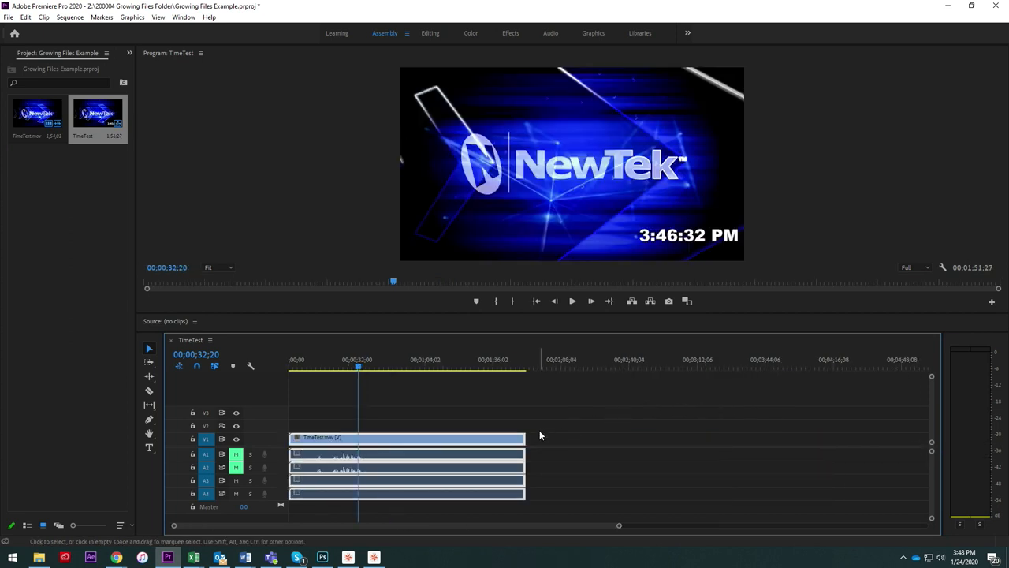
click(407, 439)
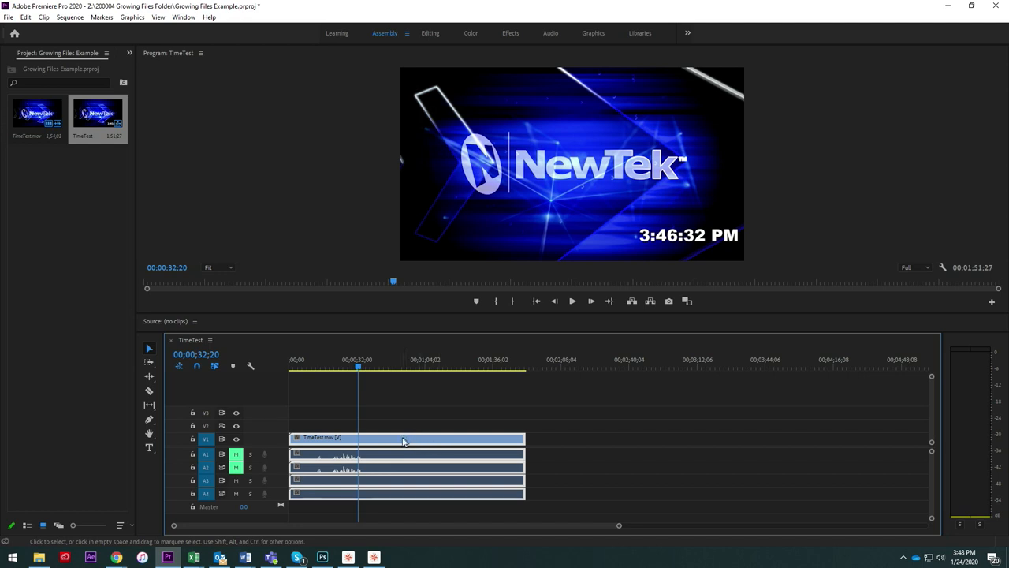